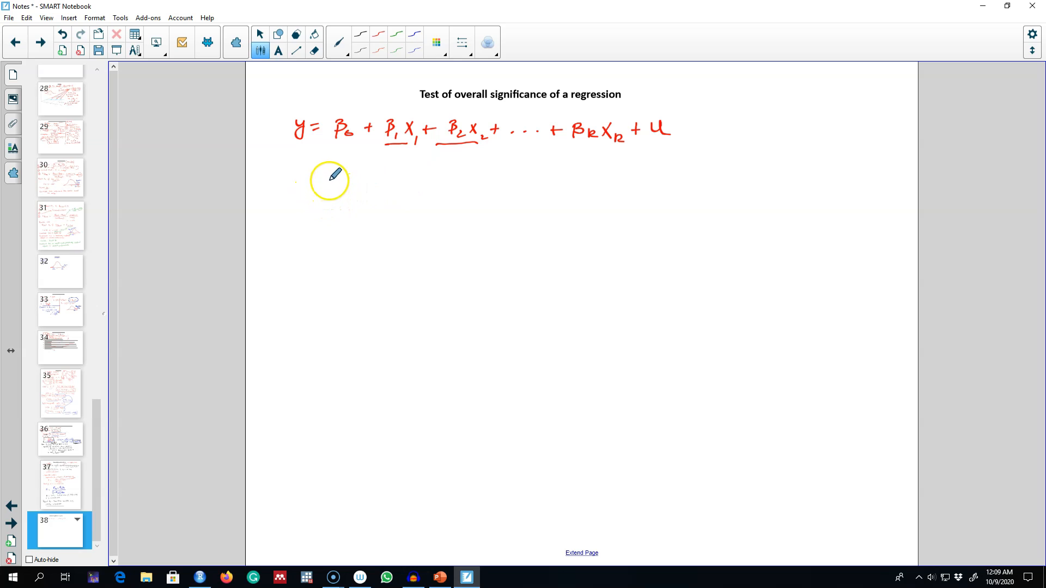
mouse_move(314, 180)
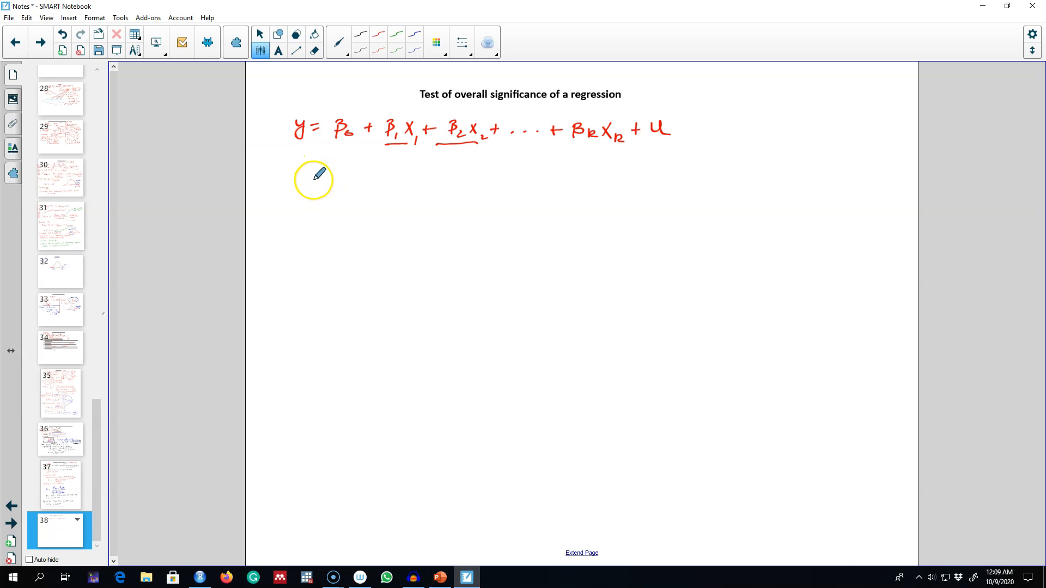
mouse_move(364, 147)
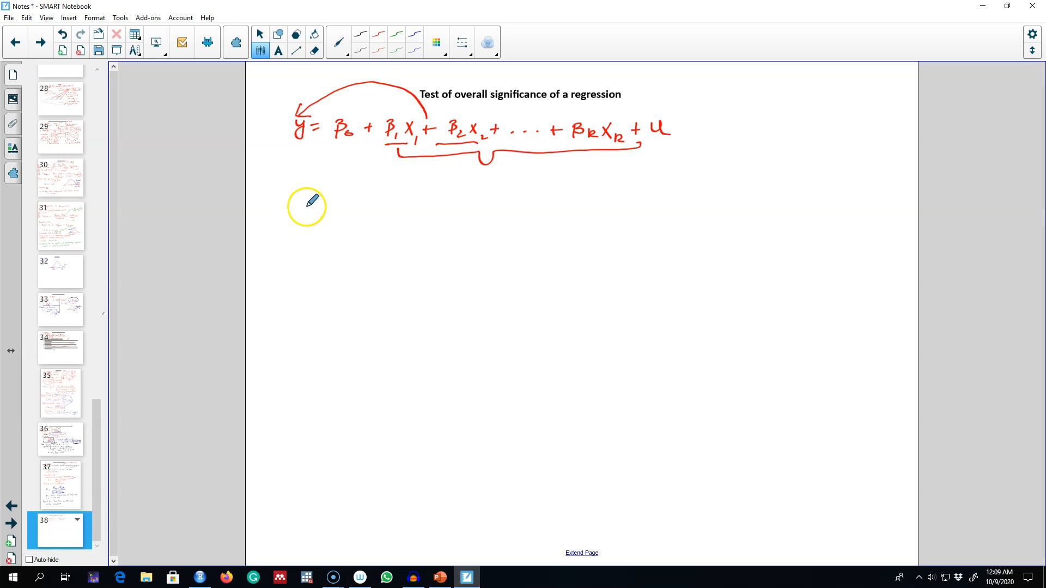
Handwrite the null hypothesis H0: β1 = β2 = … = βk = 0 under the regression equation
type("H0 :")
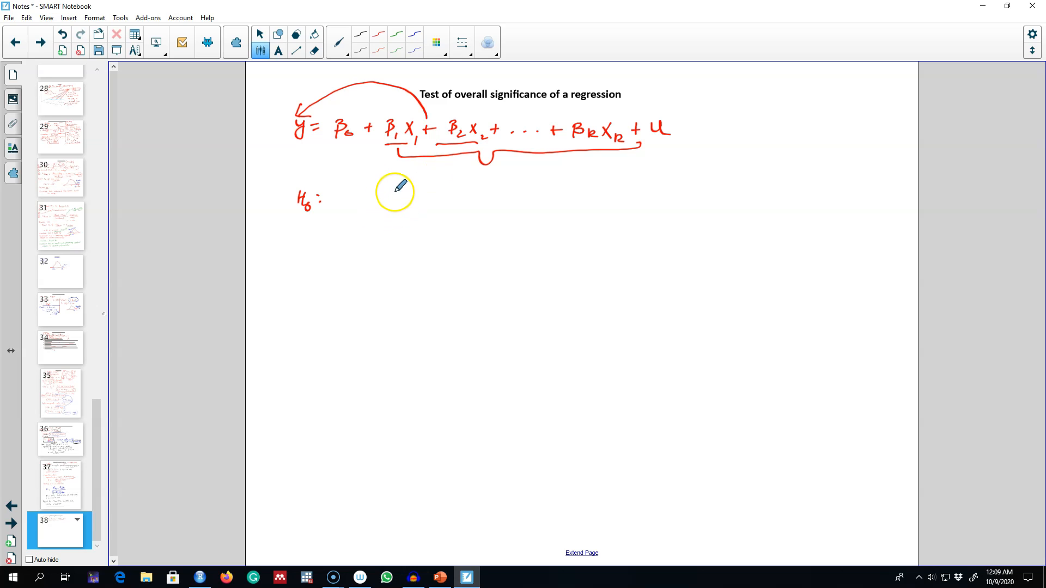
left_click_drag(334, 204, 384, 204)
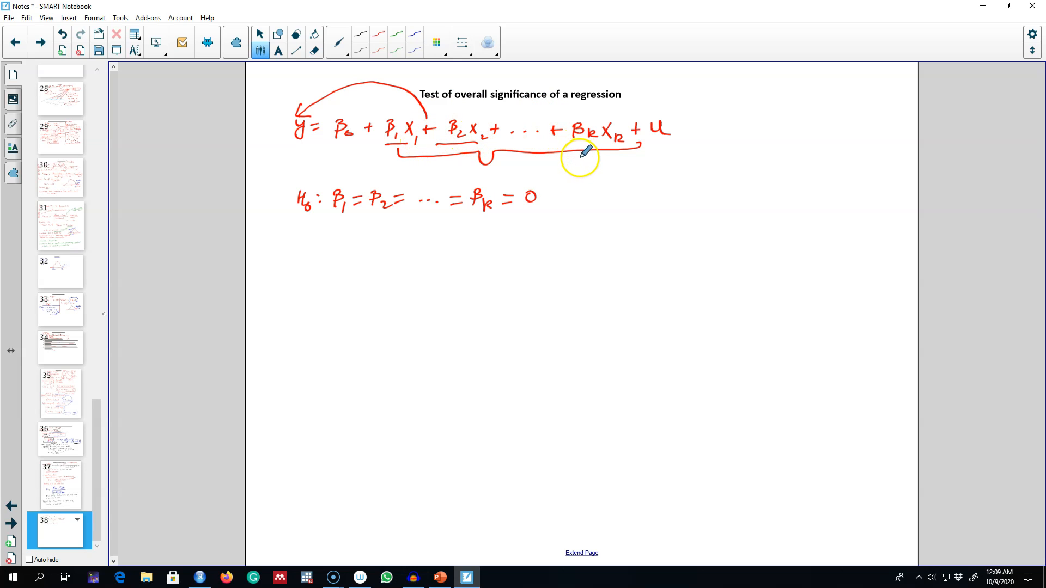
mouse_move(437, 159)
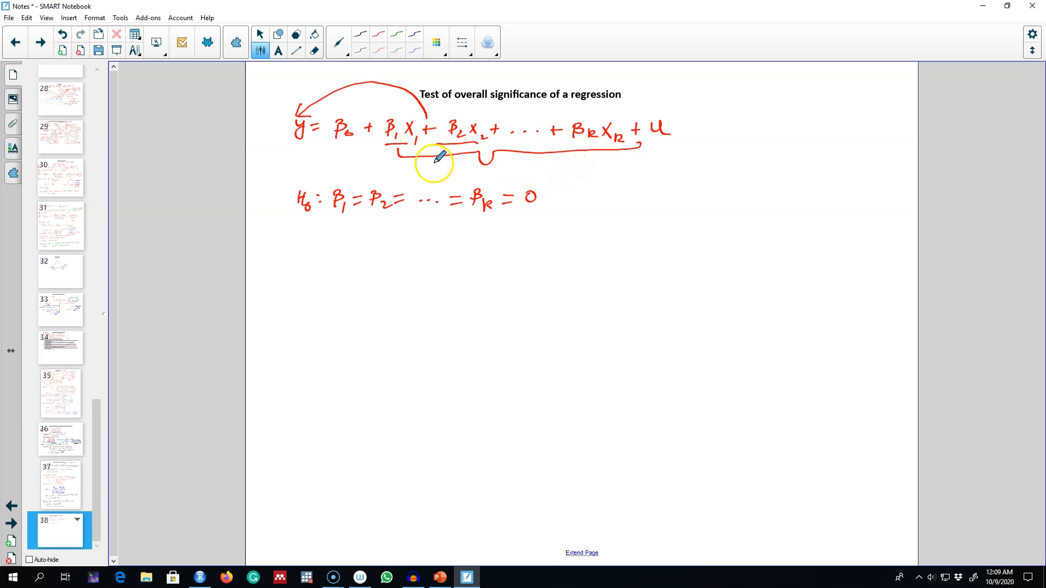
mouse_move(293, 230)
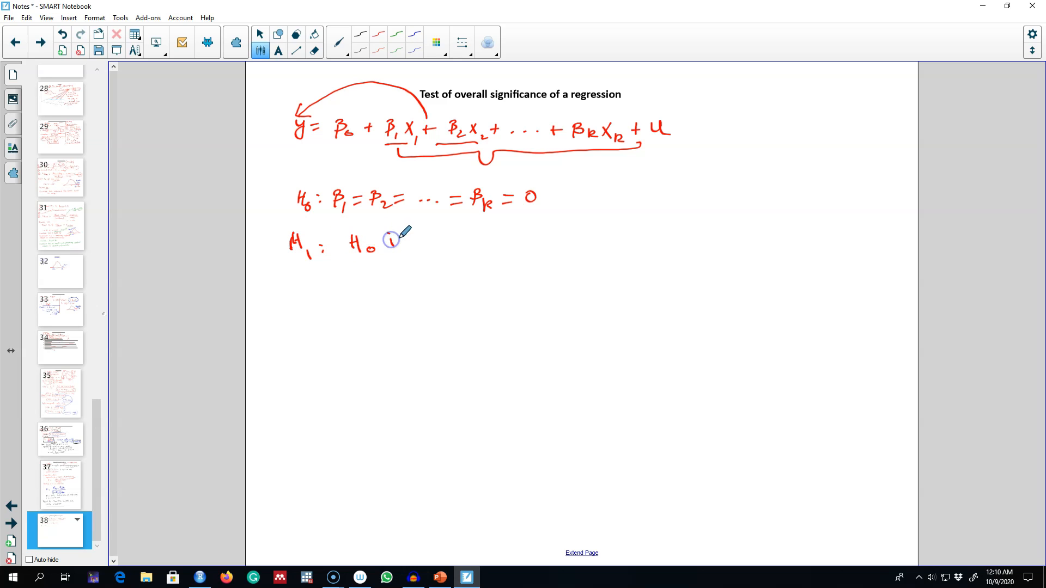
Write 'H1: H0 is not true' and label the full equation as the unrestricted model
left_click_drag(390, 239, 524, 240)
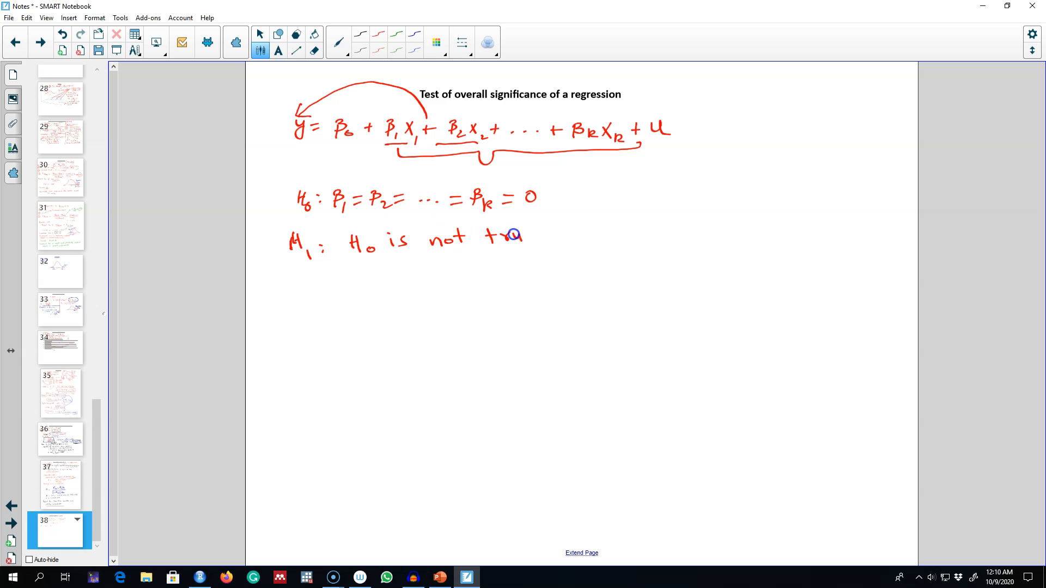
left_click_drag(533, 237, 700, 133)
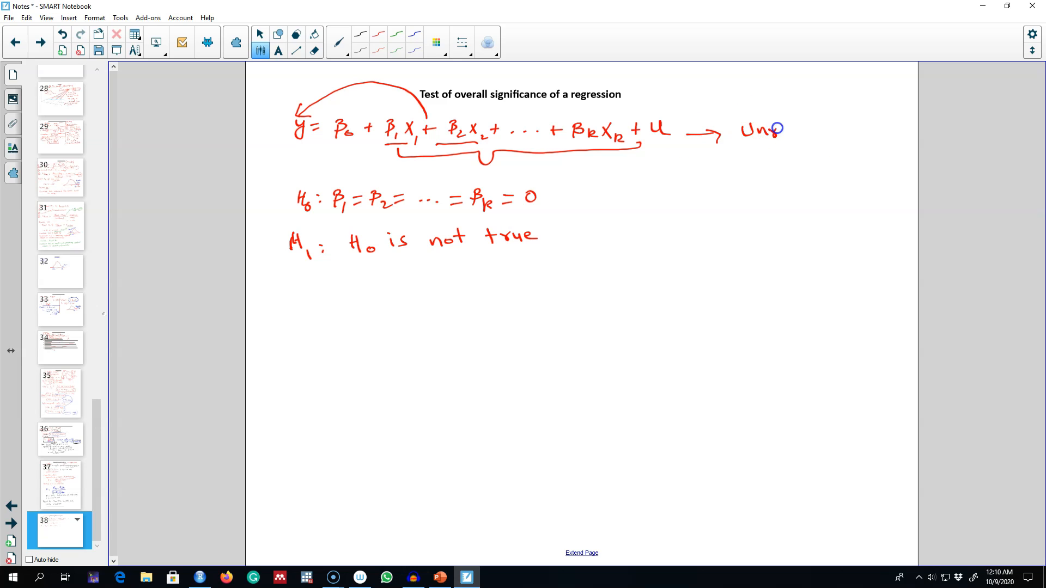
left_click_drag(783, 130, 843, 129)
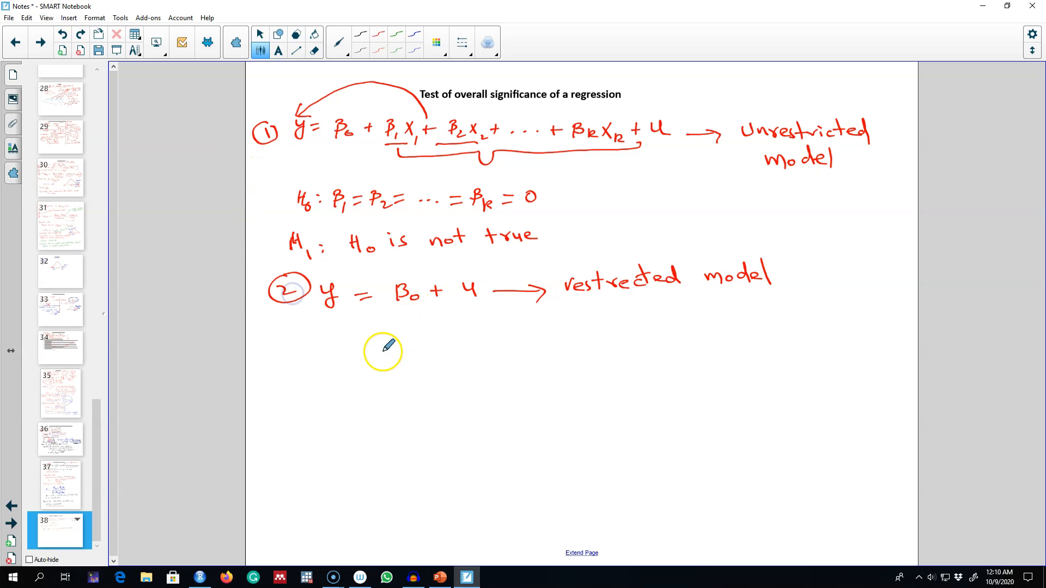
mouse_move(383, 329)
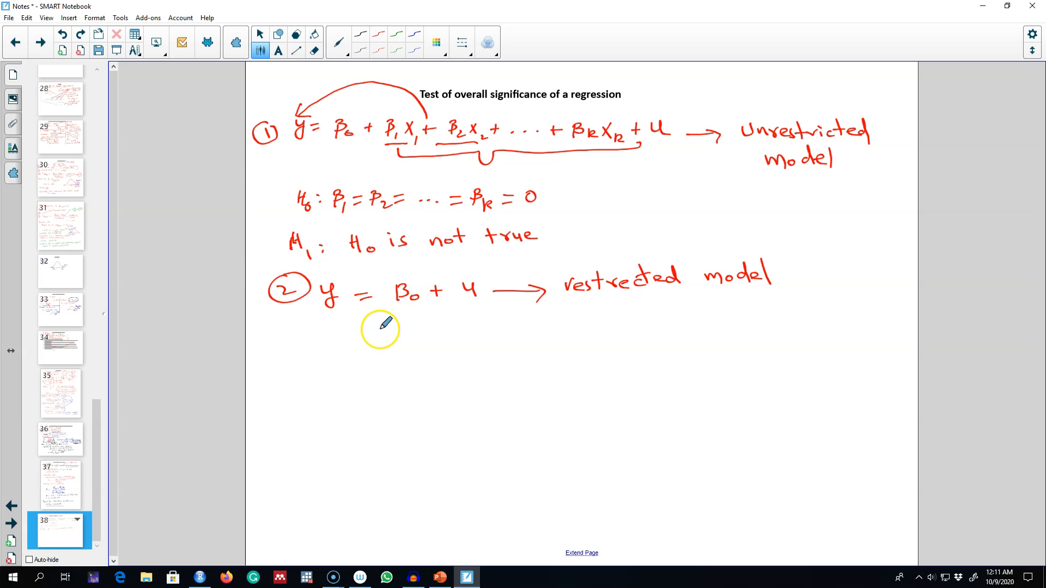
mouse_move(387, 337)
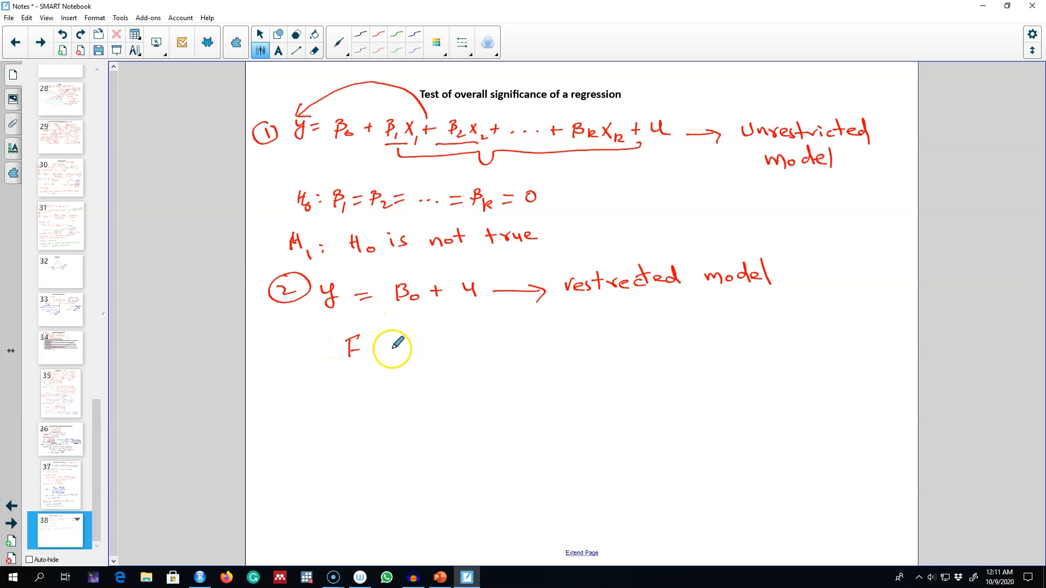
mouse_move(387, 345)
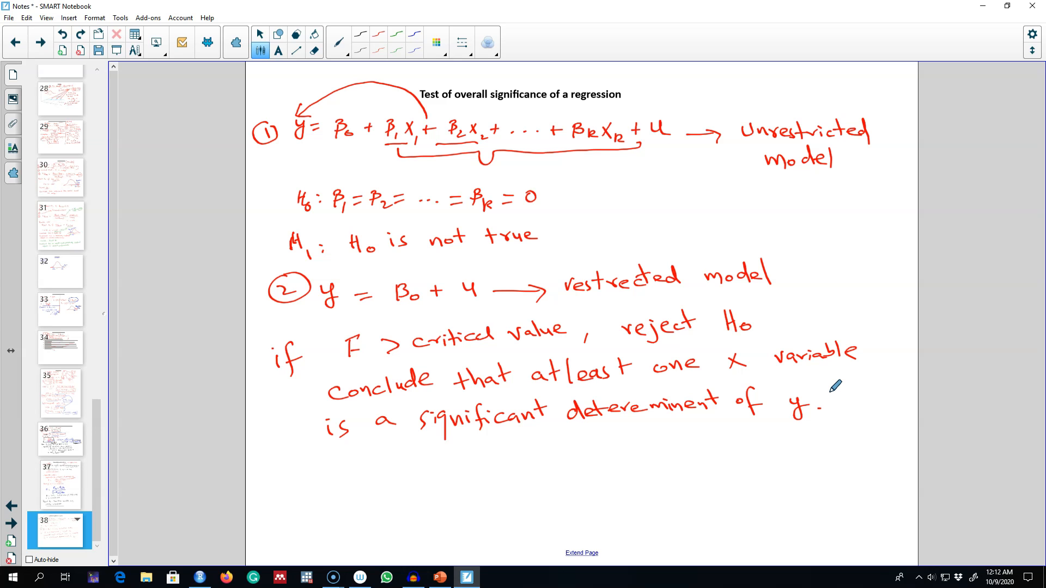
Switch to RStudio and mark the house-price model and summary code lines 257–258
left_click(198, 578)
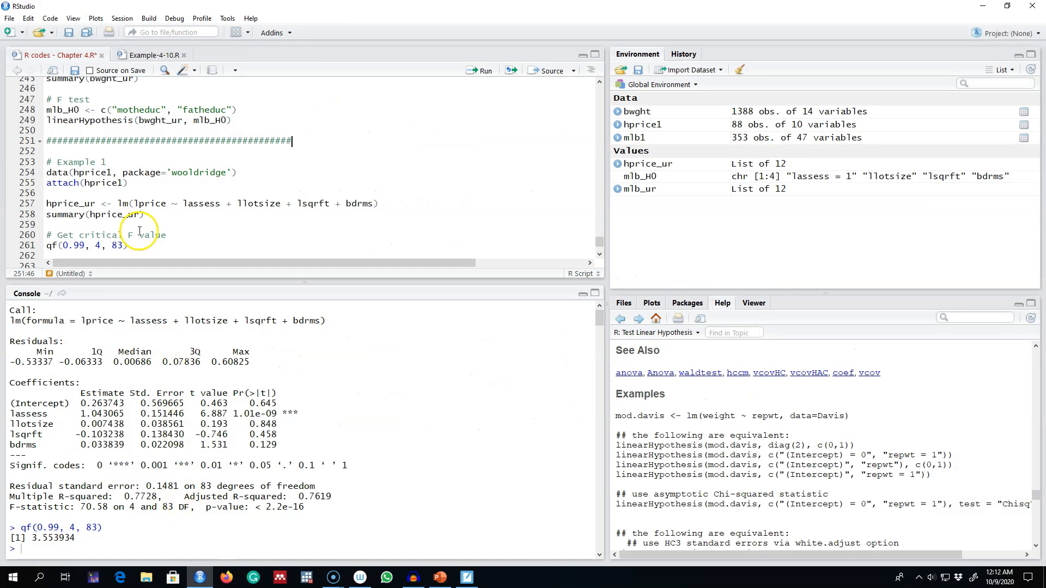
left_click_drag(45, 204, 144, 215)
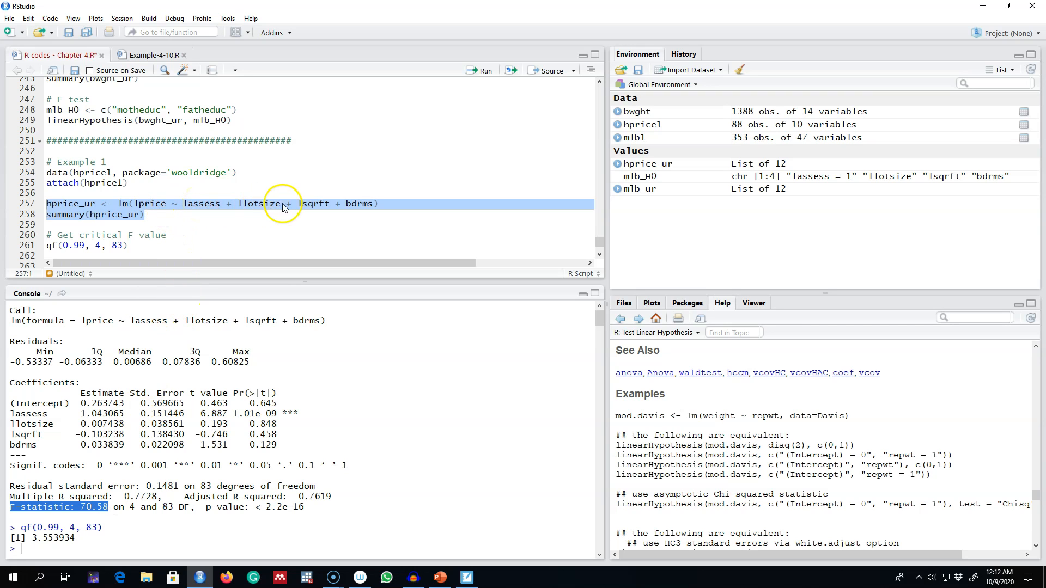
mouse_move(180, 446)
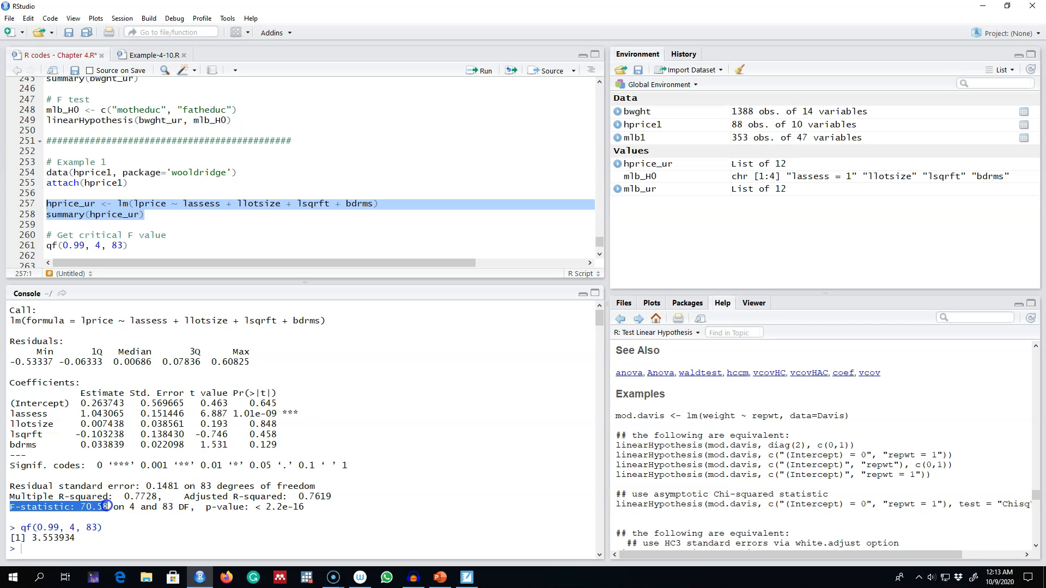
mouse_move(134, 248)
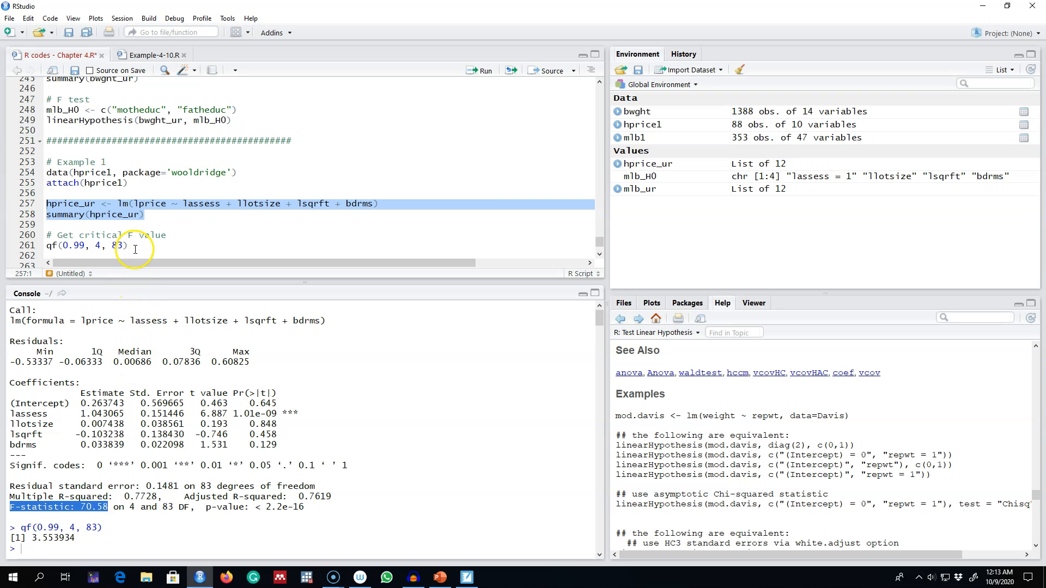
mouse_move(56, 245)
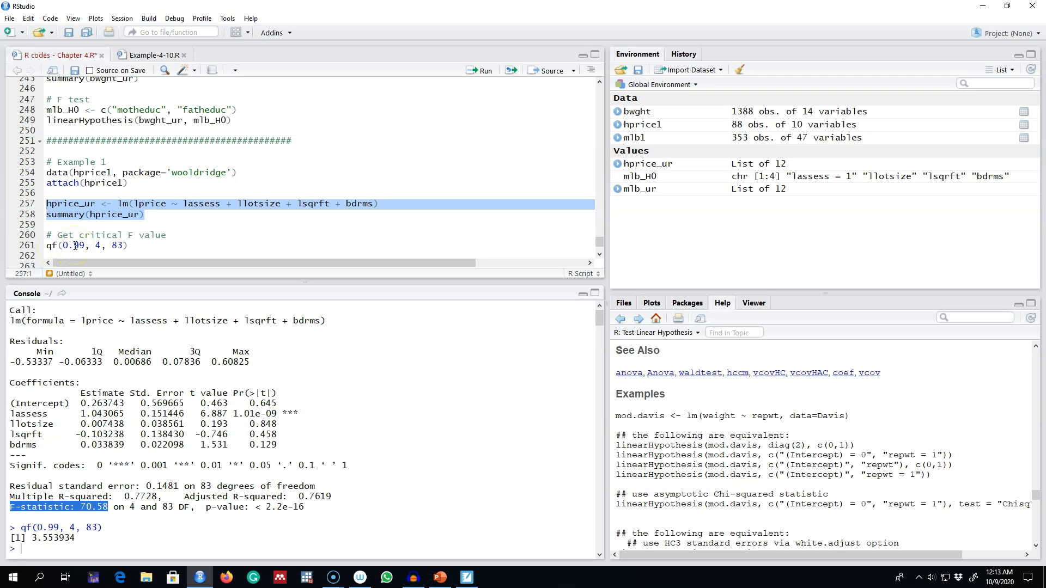
Pick out the numerator df 4 in qf(0.99, 4, 83) and the F-statistic 70.58 in the output
left_click(99, 246)
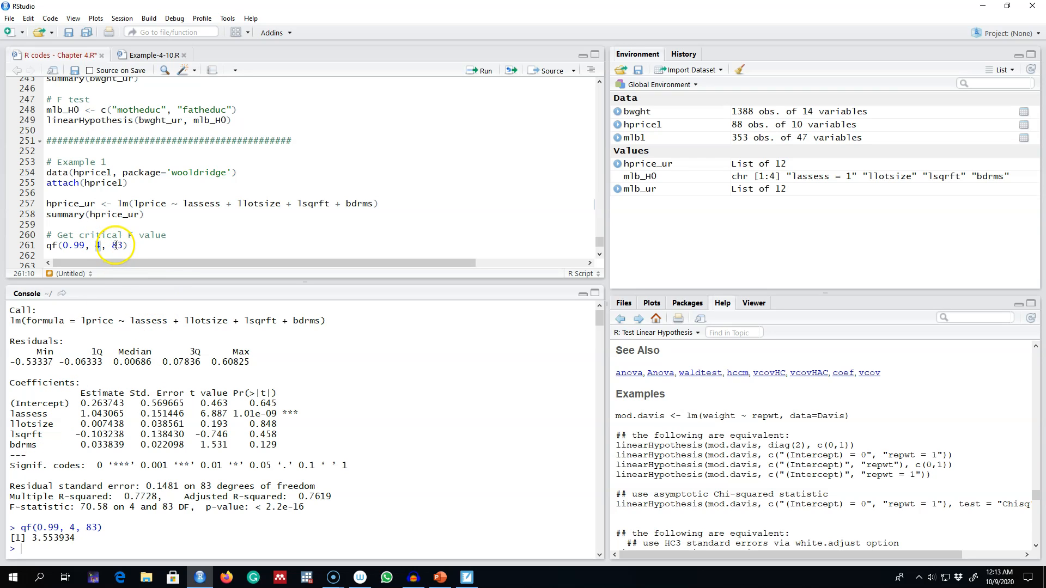
double_click(117, 245)
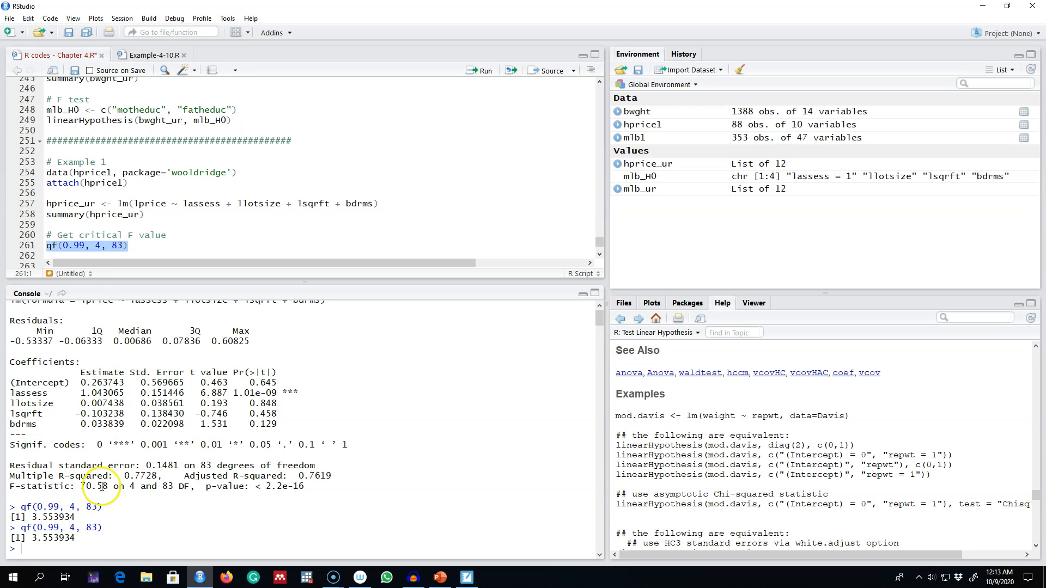
double_click(93, 485)
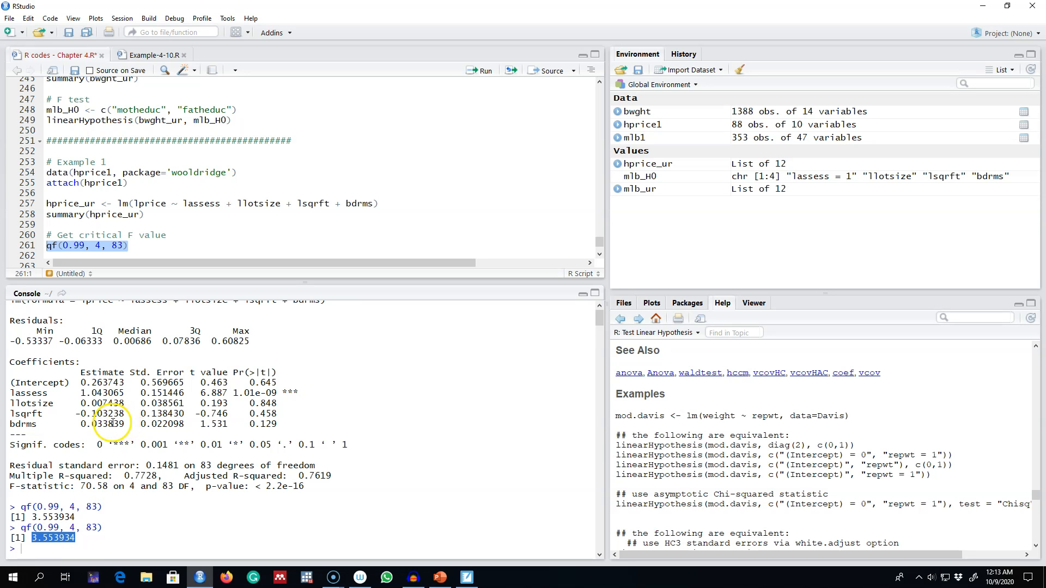
Highlight the lassess, llotsize, lsqrft and bdrms coefficient rows in the Console output
left_click_drag(10, 320, 280, 424)
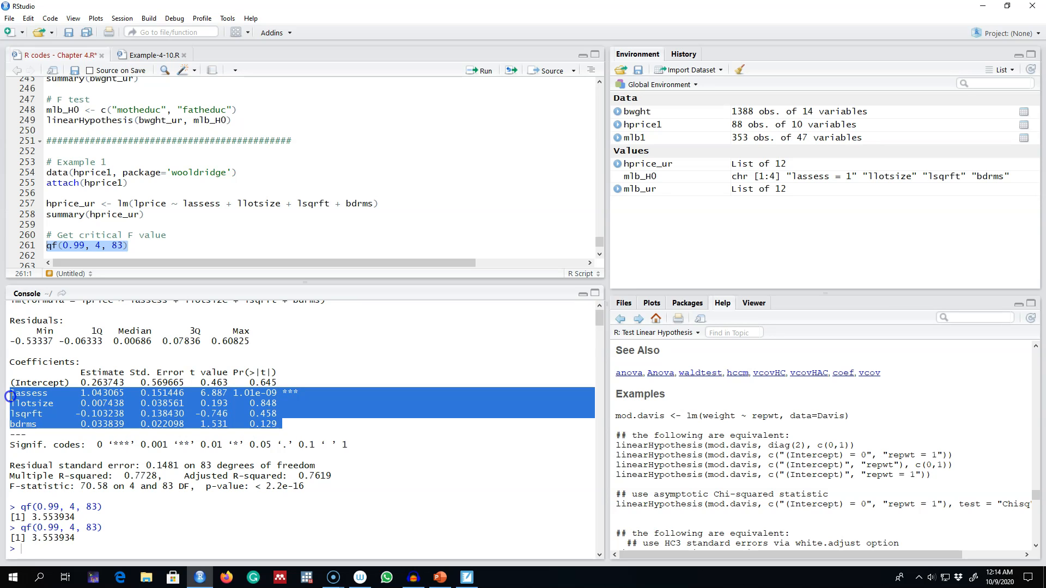
mouse_move(142, 202)
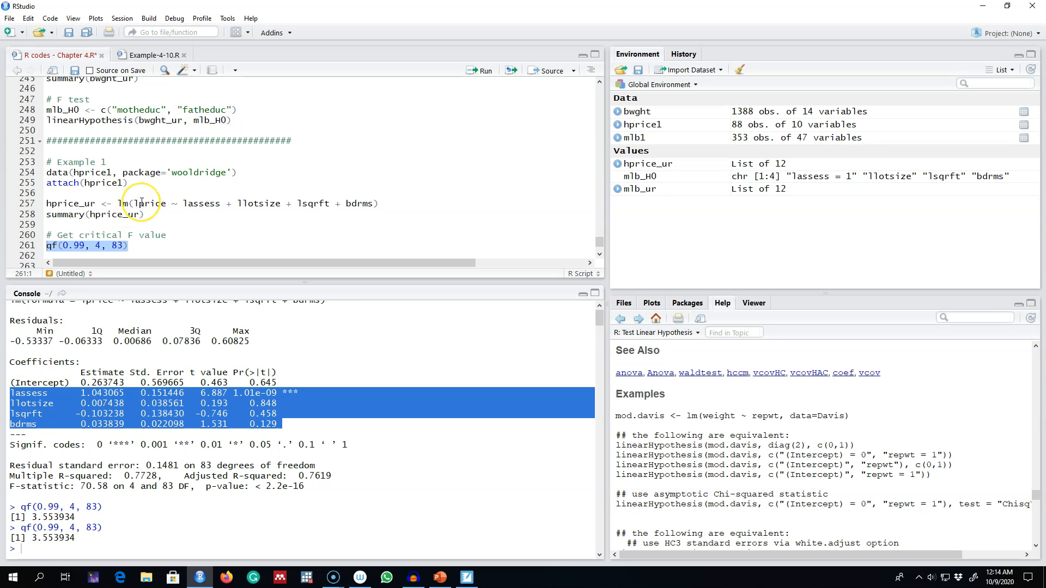
mouse_move(153, 278)
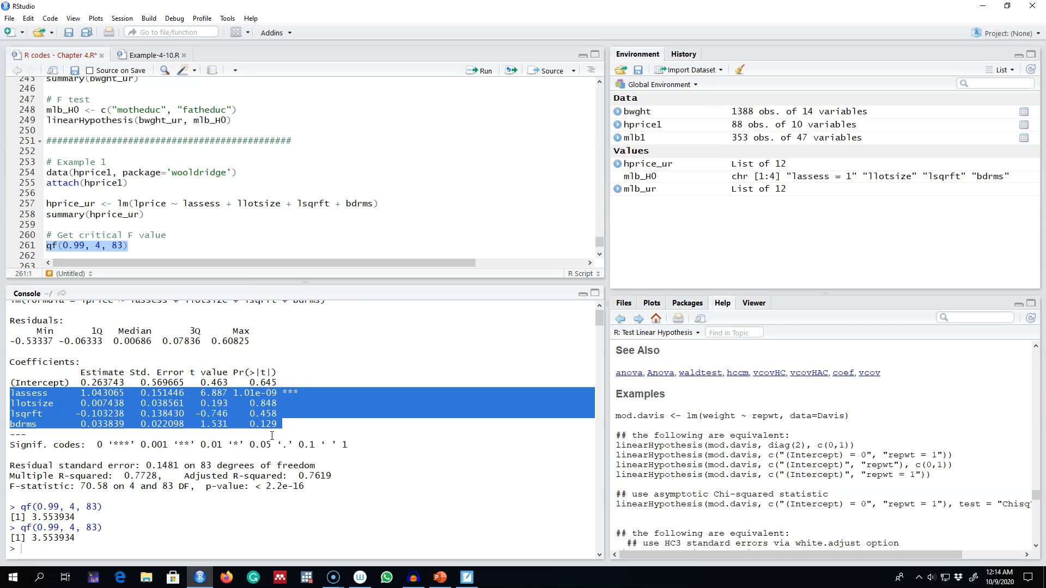
mouse_move(163, 219)
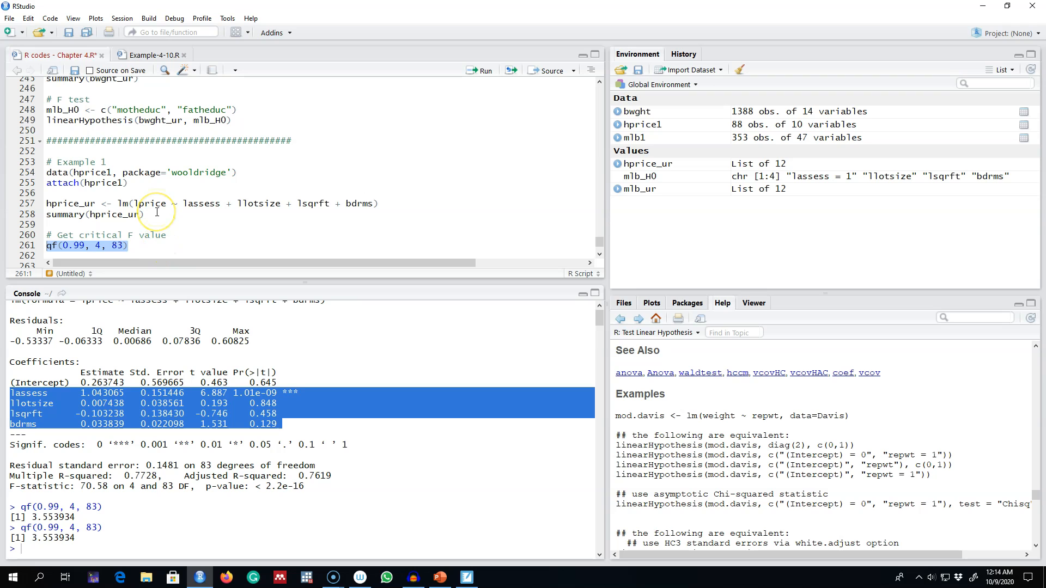
mouse_move(141, 365)
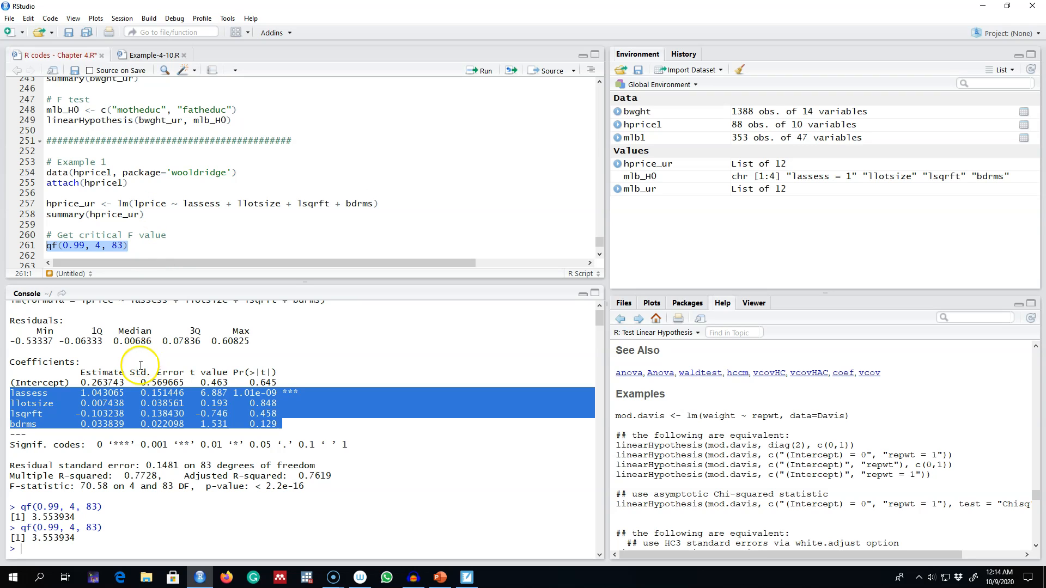
mouse_move(25, 567)
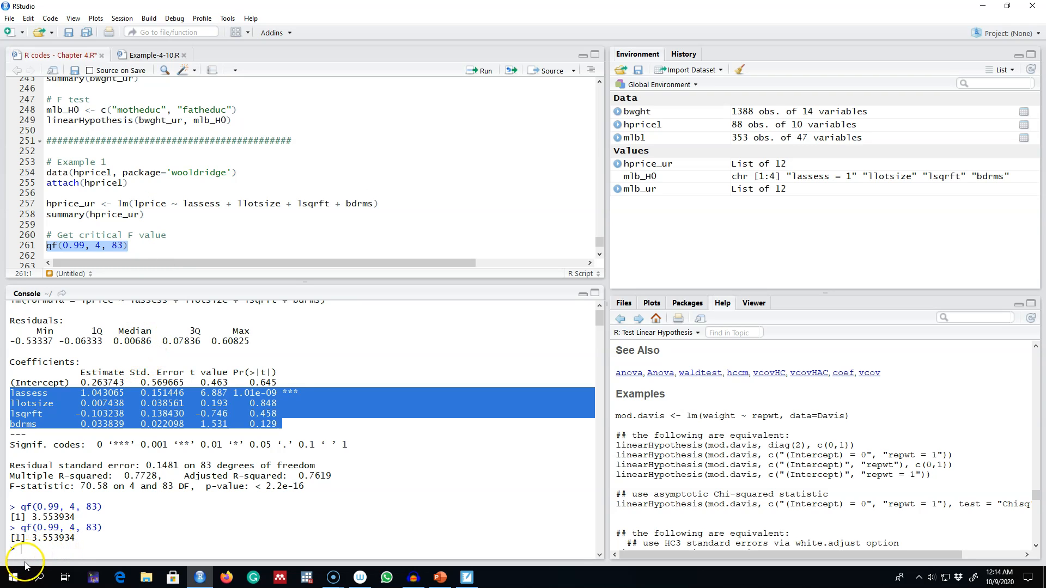